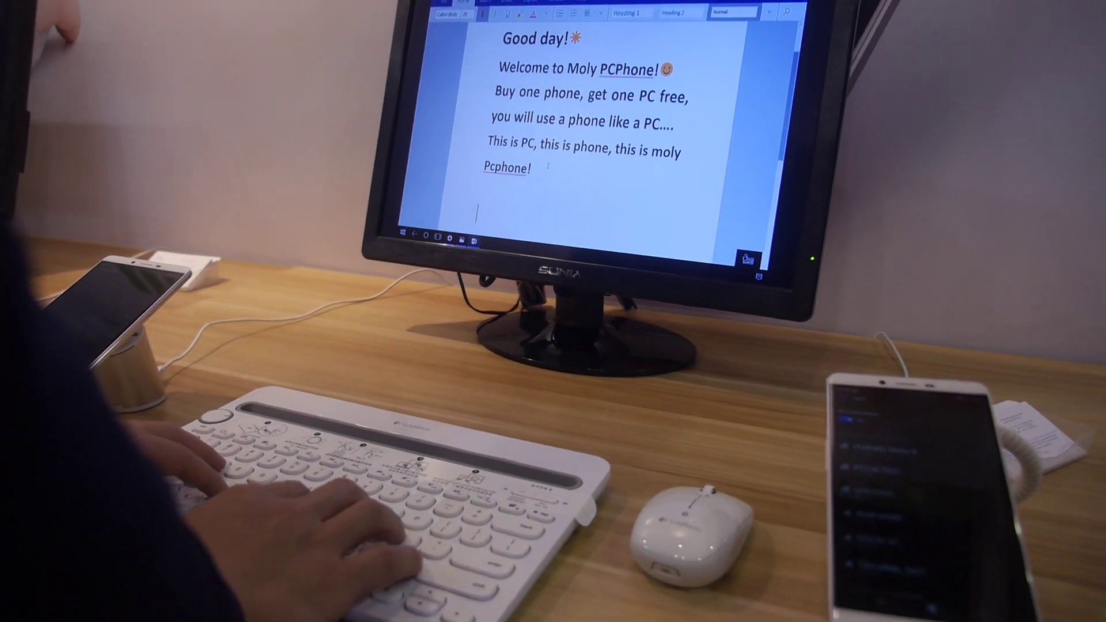
# Continue the Moly PCPhone welcome text by typing 'toda' at the end of the document.
pyautogui.write('toda')
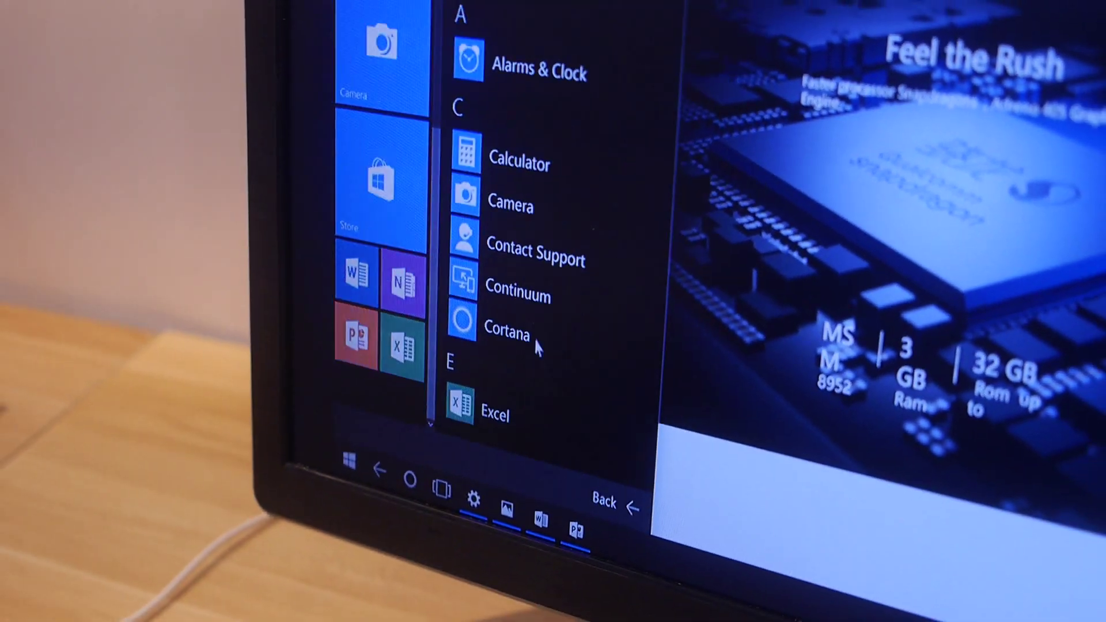
# Scroll the All apps list down past Excel, File Explorer and Groove Music, then return to the Start tiles.
pyautogui.scroll(-3)
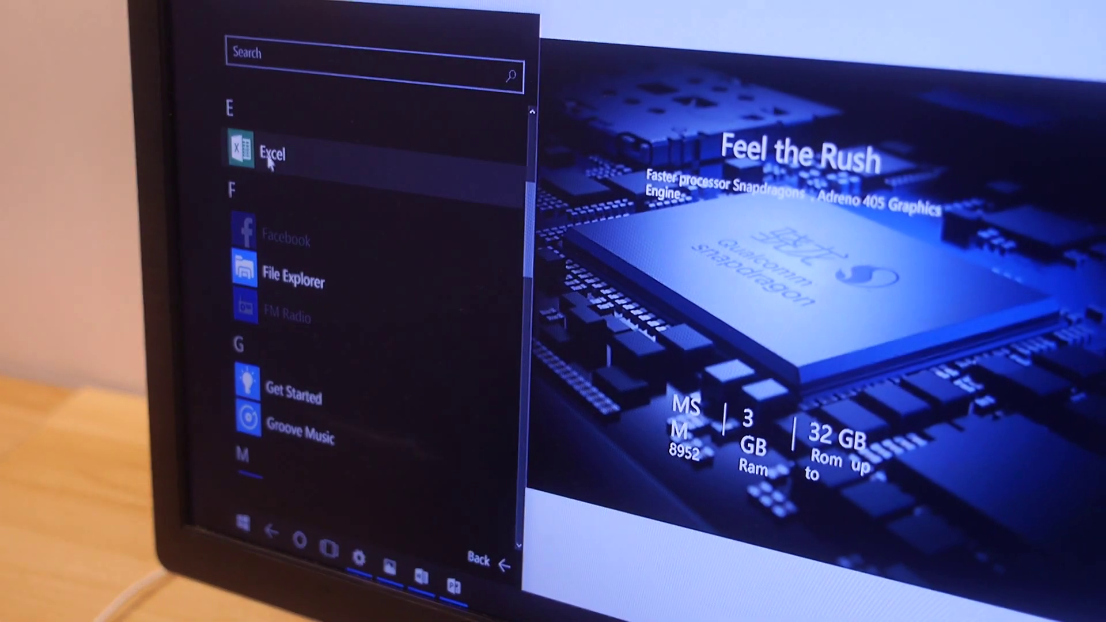
pyautogui.click(270, 153)
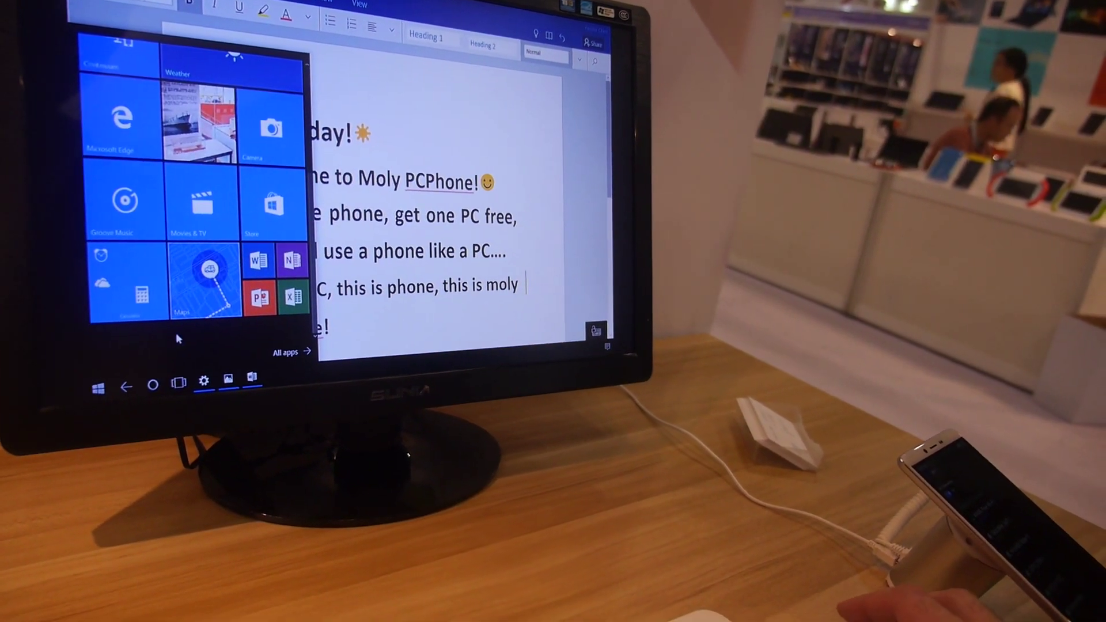
# Show All apps from the Start menu and scroll down to Maps, News, OneDrive and People.
pyautogui.click(290, 351)
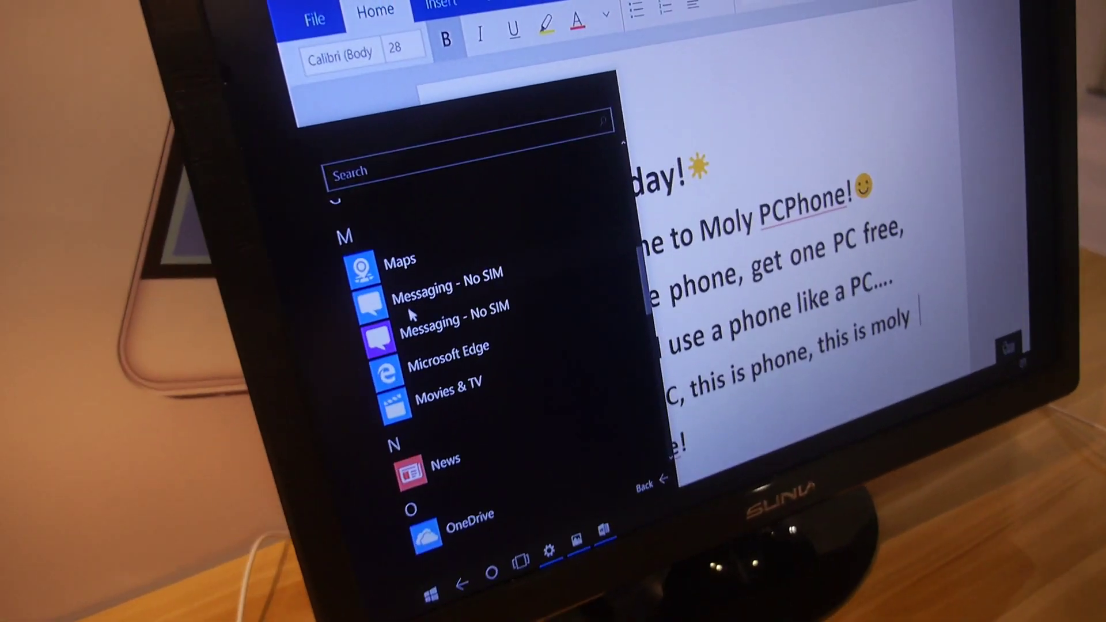
pyautogui.scroll(-3)
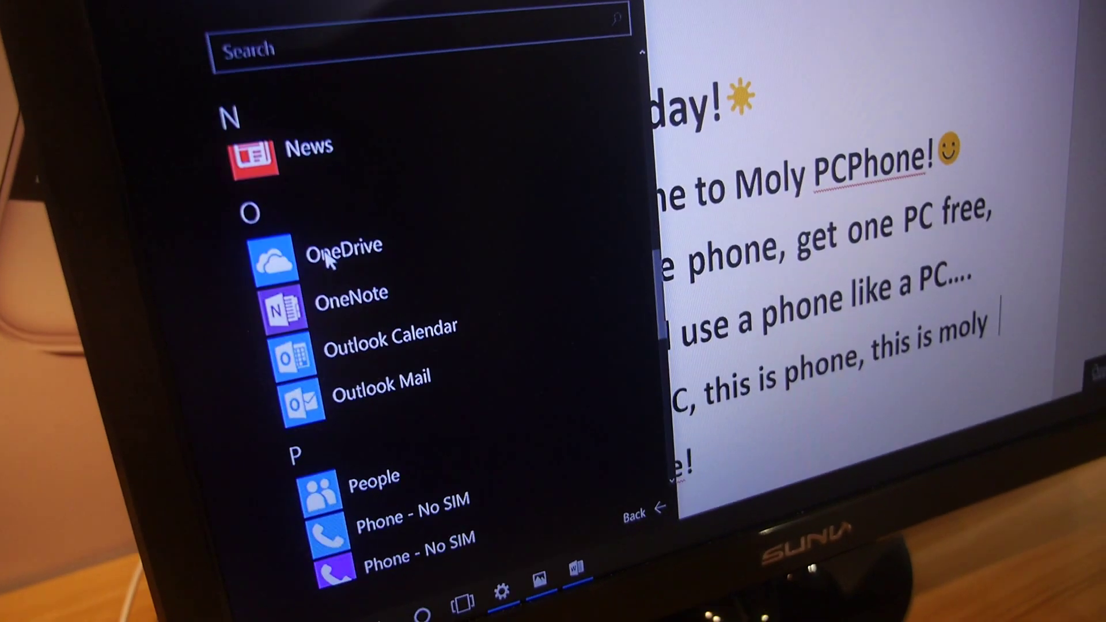